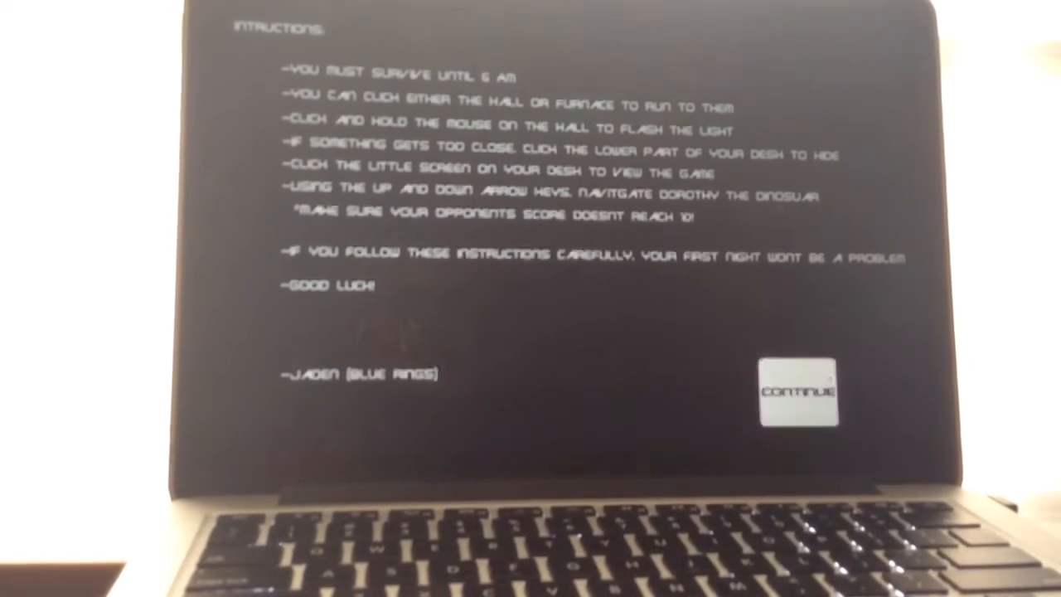
Continue past the instructions into night one at 12 AM and open the desk monitor mini-game.
{"action": "left_click", "coordinate": [801, 390]}
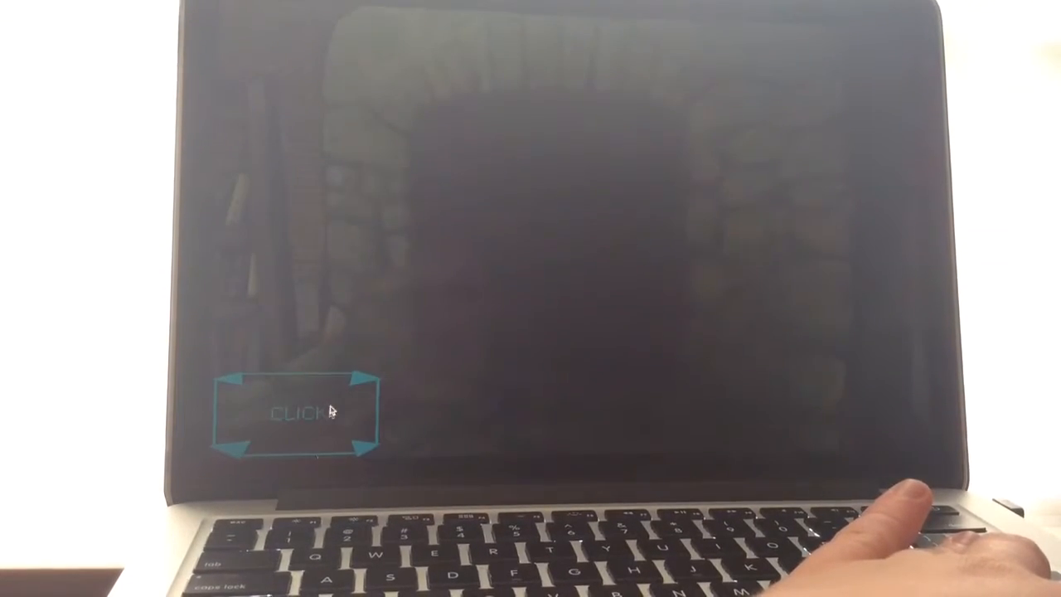
{"action": "left_click", "coordinate": [301, 415]}
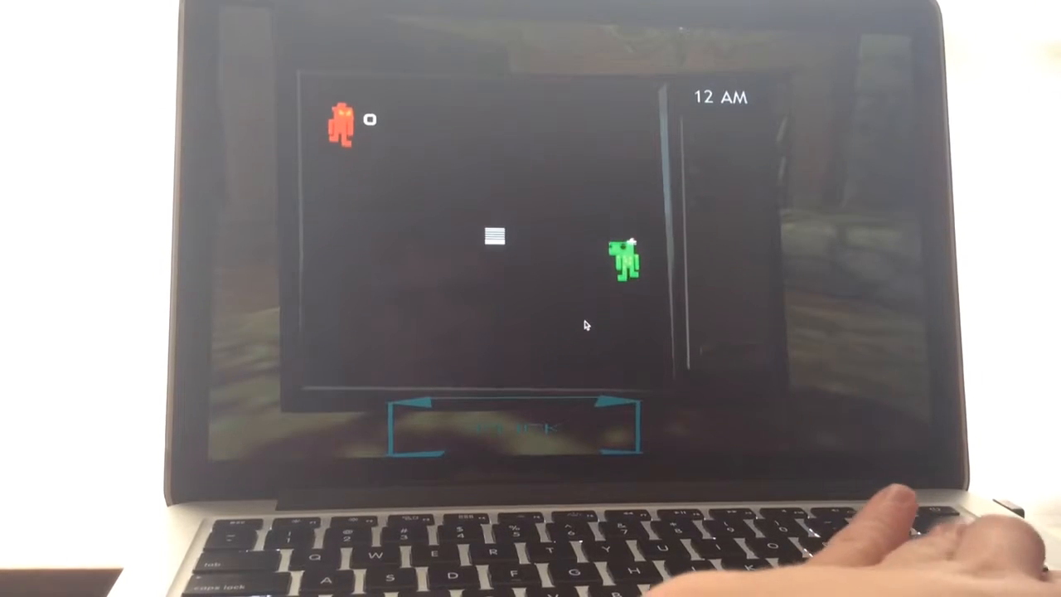